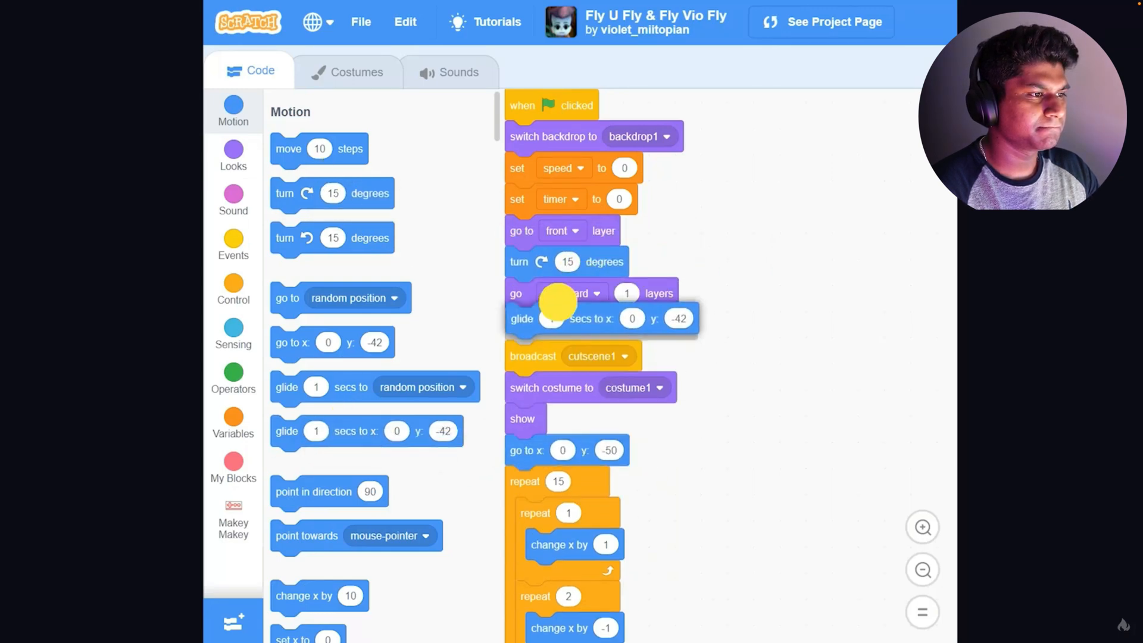
Adjust the go forward/backward layers dropdown and show the Looks block category
{"action": "left_click", "coordinate": [571, 324]}
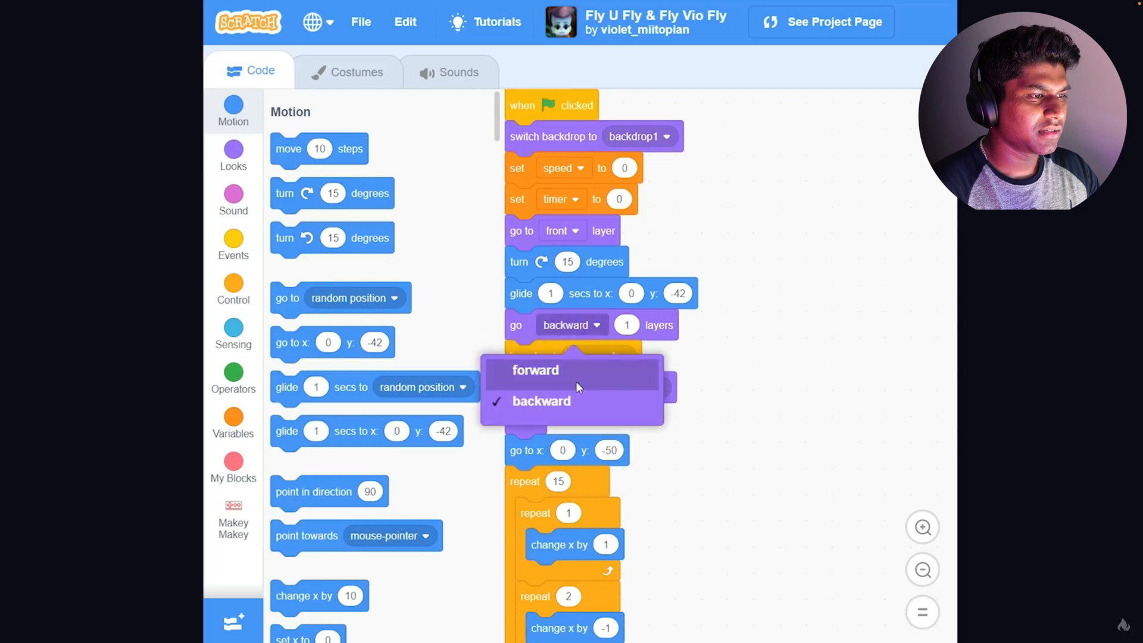
{"action": "left_click", "coordinate": [536, 369]}
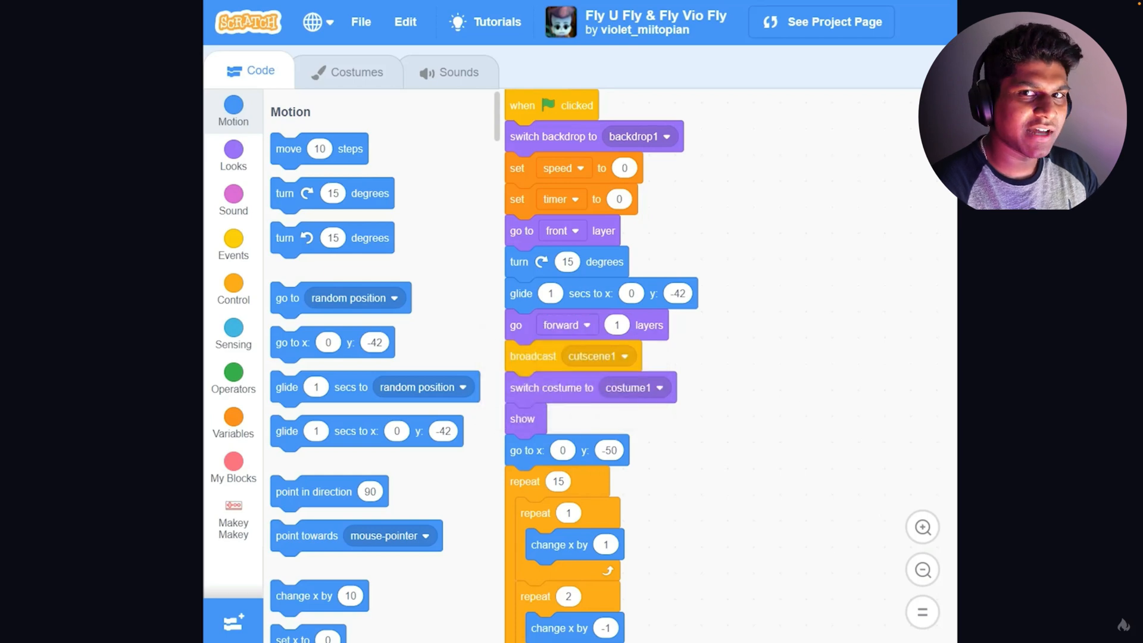
{"action": "left_click", "coordinate": [232, 156]}
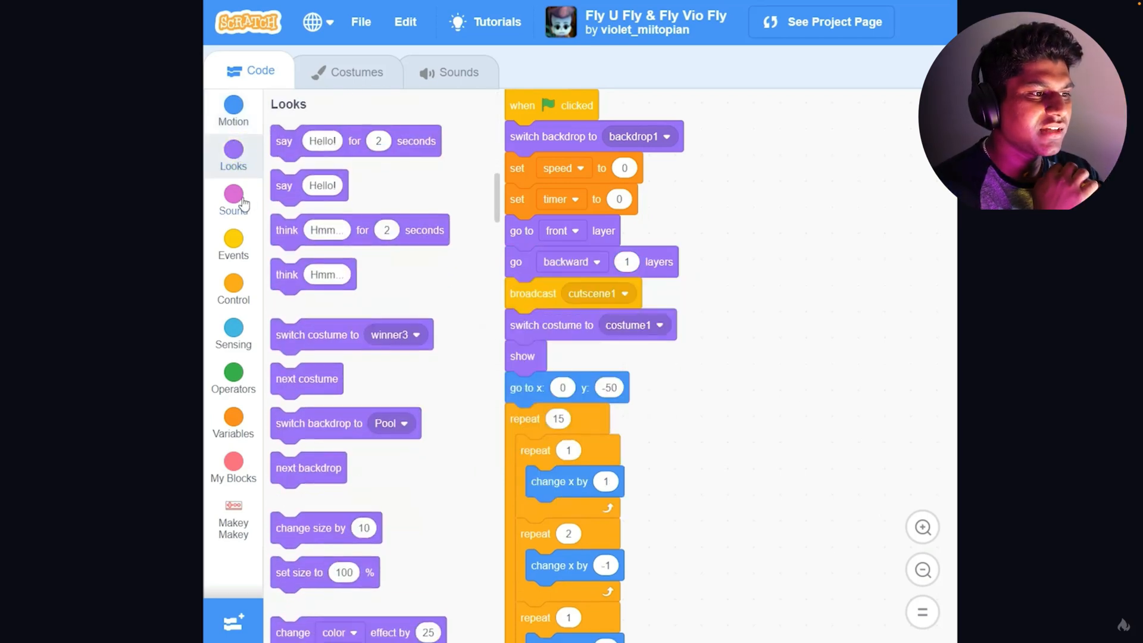
{"action": "left_click", "coordinate": [319, 76]}
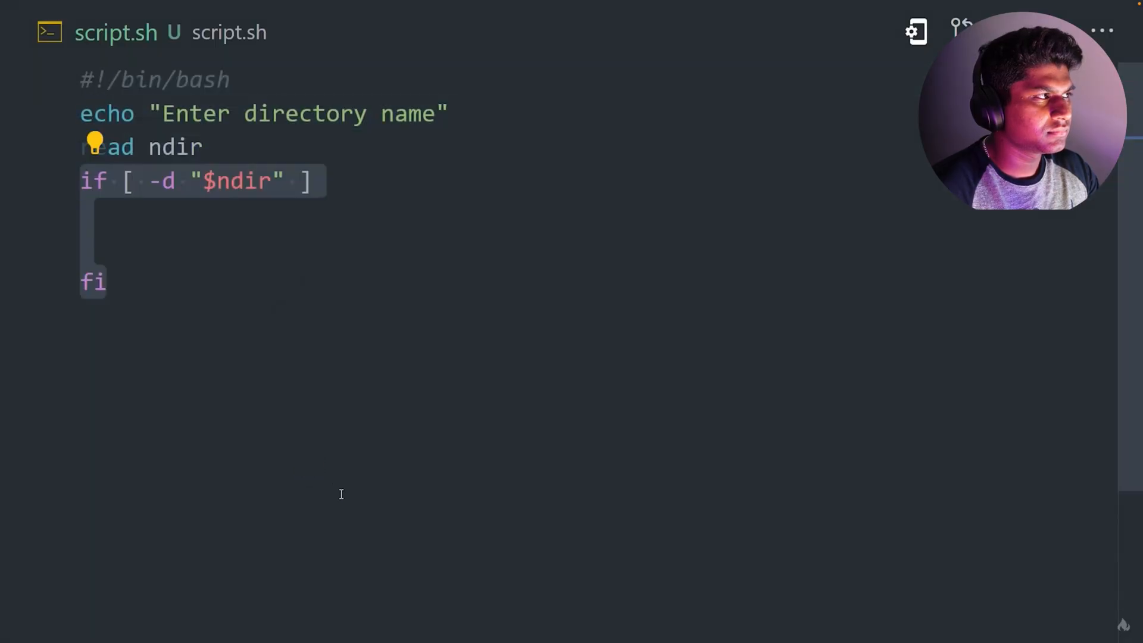
Complete the if [ -d "$ndir" ] directory check with 'then' before fi in script.sh
{"action": "type", "text": "then"}
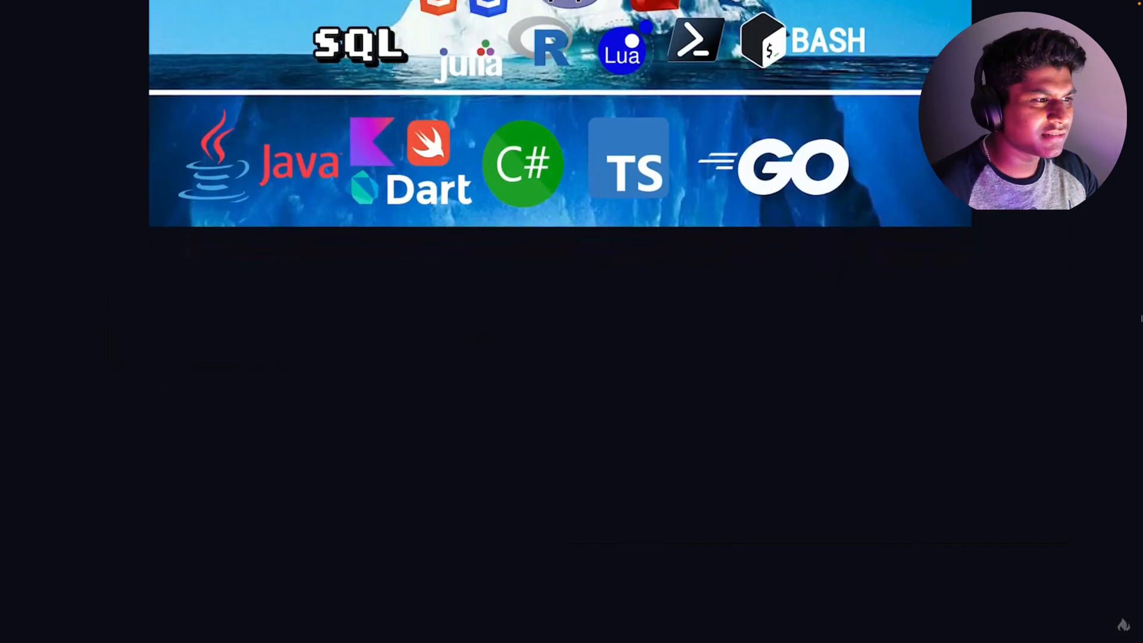
Scroll the iceberg down past the Java/Dart/C#/TS/Go row to the Scala, OCaml, Haskell tier
{"action": "scroll", "scroll_direction": "down", "scroll_amount": 3}
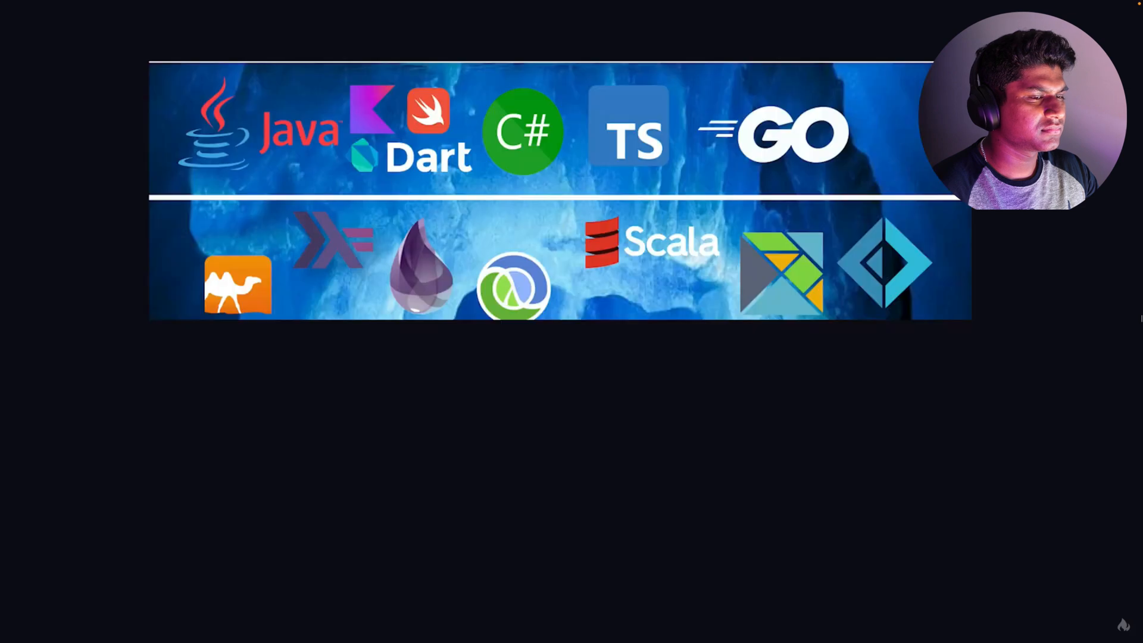
{"action": "scroll", "scroll_direction": "down", "scroll_amount": 3}
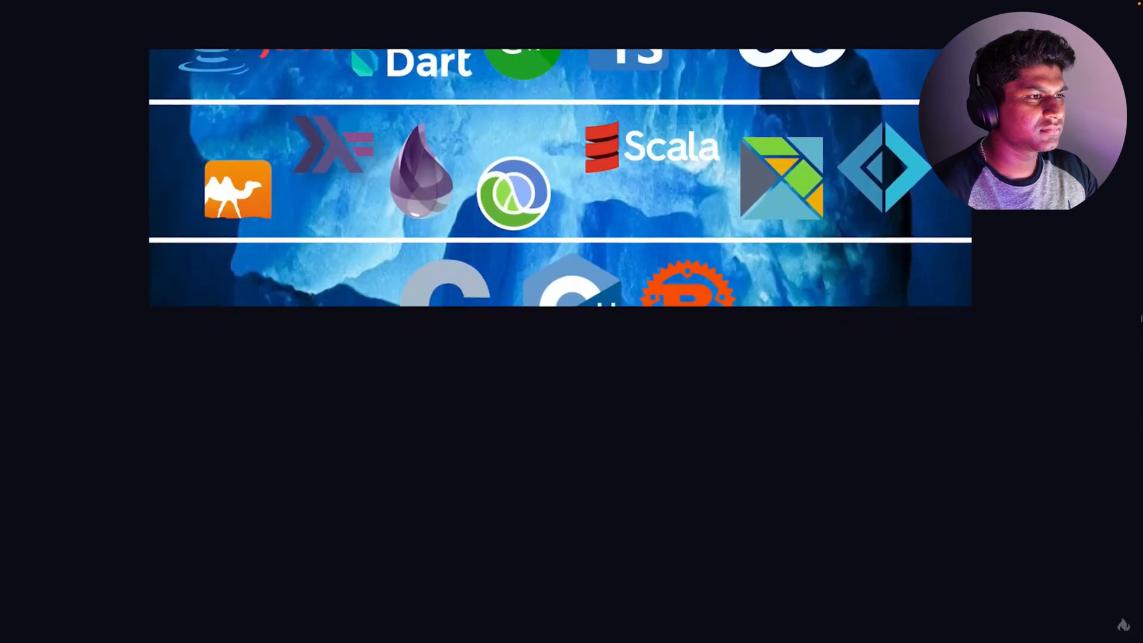